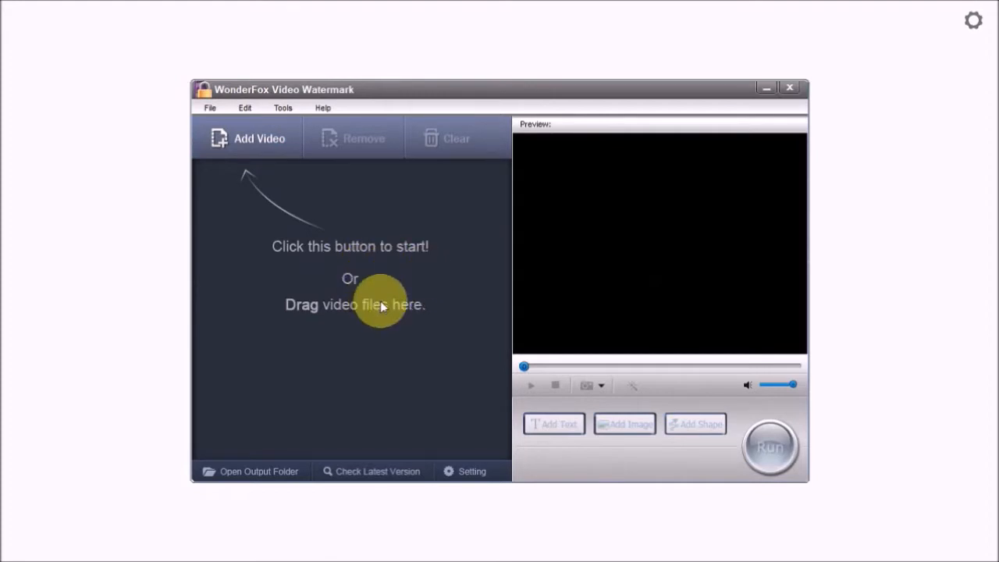
Add the video 'Quotes - A Diamond is a Chunk of Coal' to the watermark list
click(247, 138)
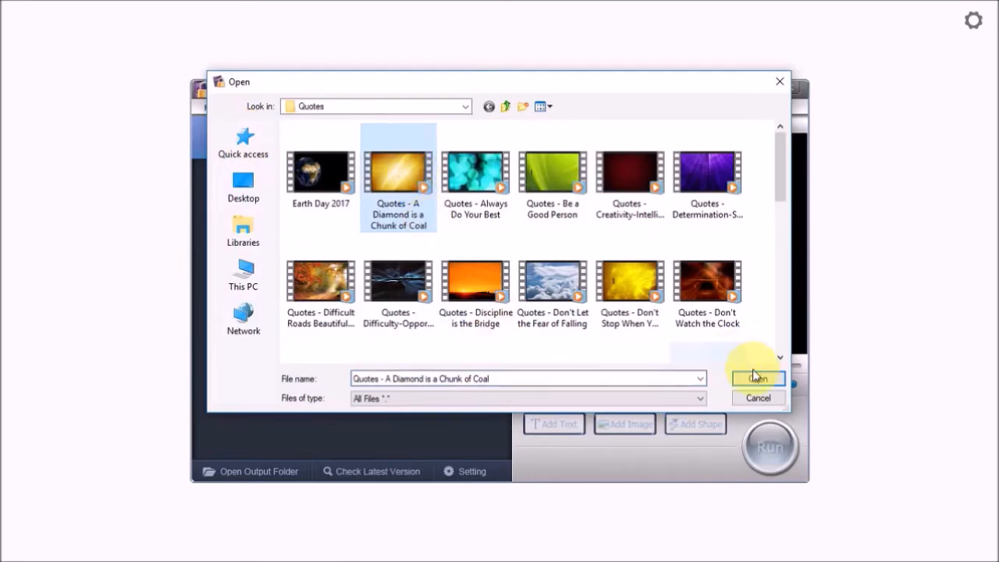
click(757, 378)
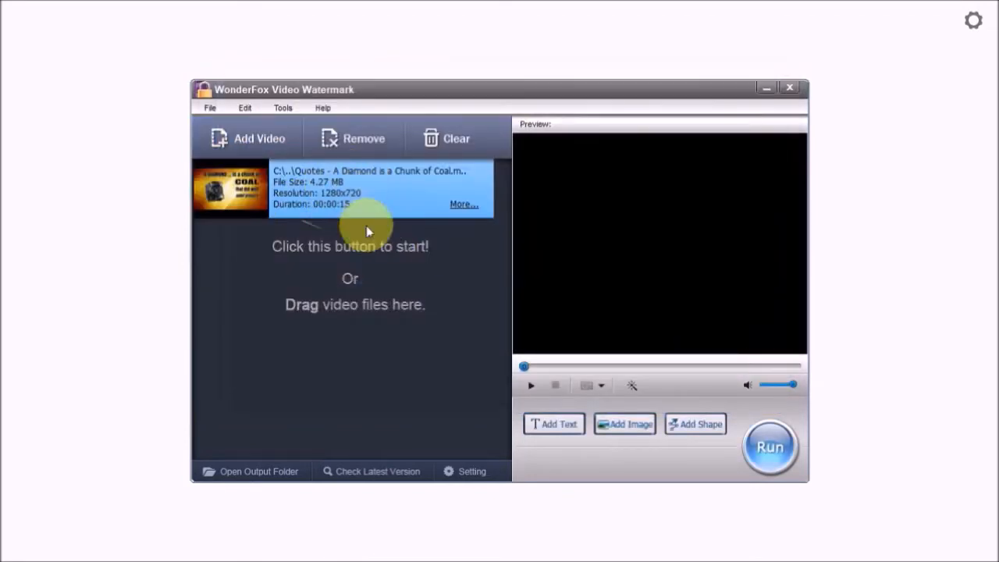
mouse_move(372, 218)
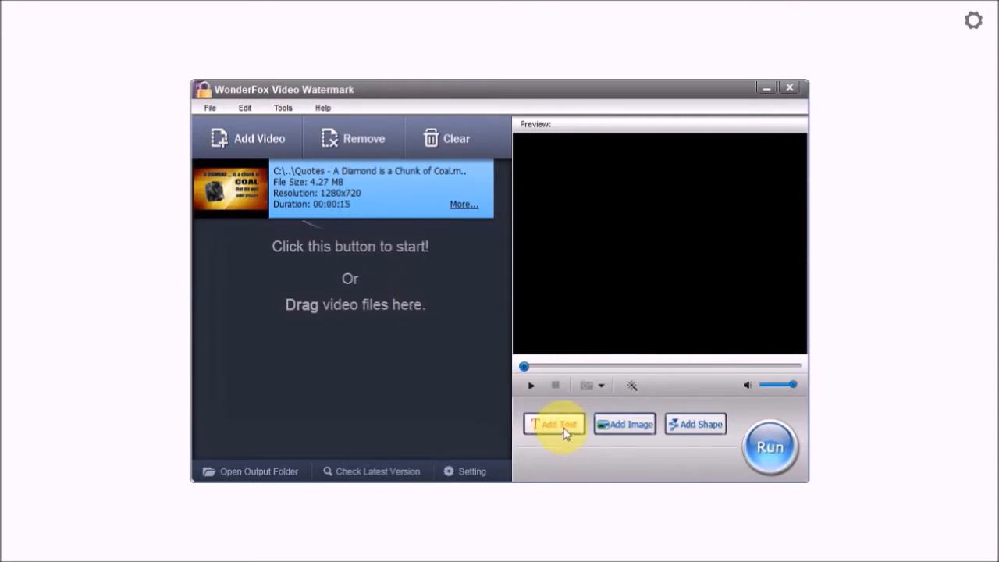
Add 'ajgodinho.com' as a text watermark and drag it toward the right of the preview
click(554, 424)
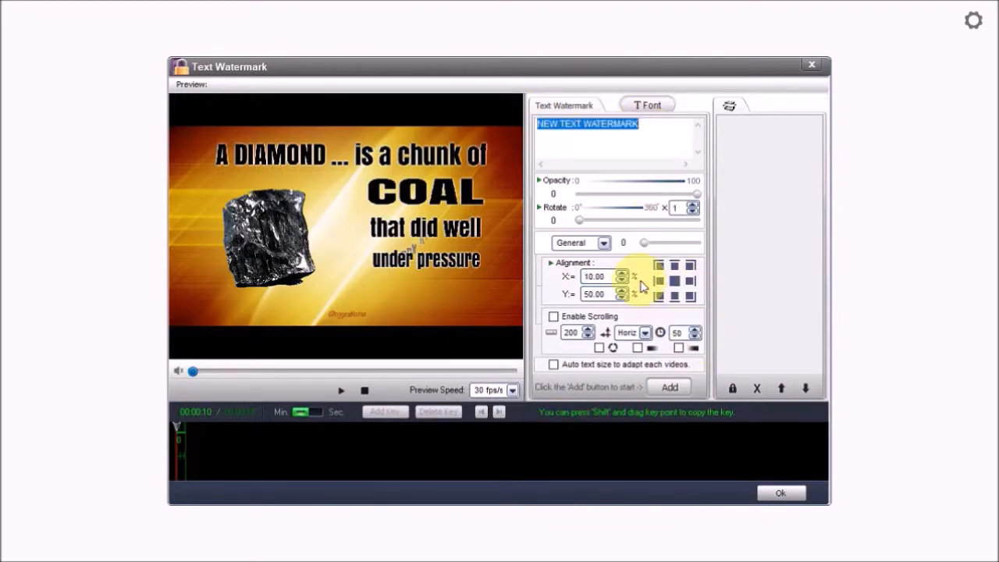
text(ajgodinho.com)
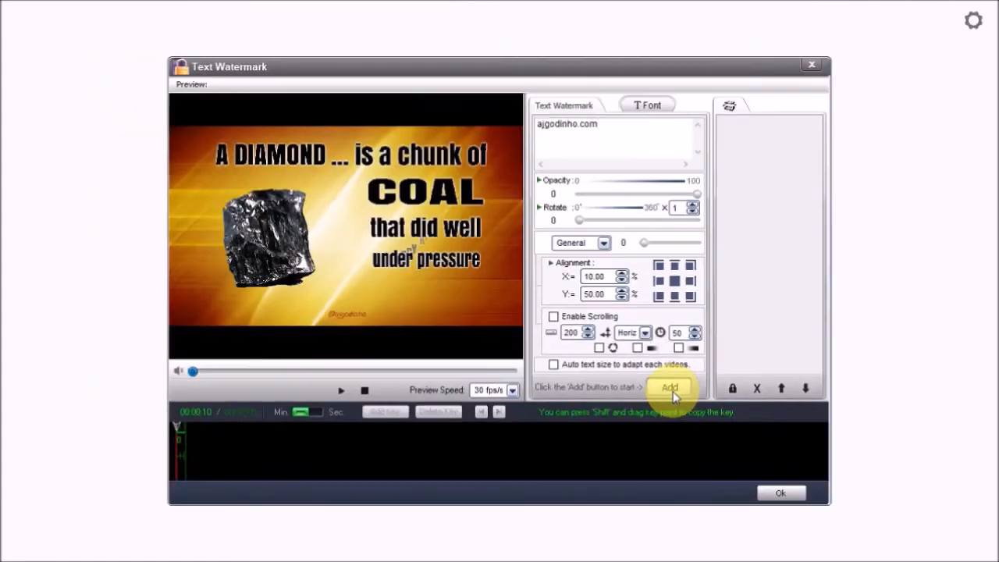
click(670, 388)
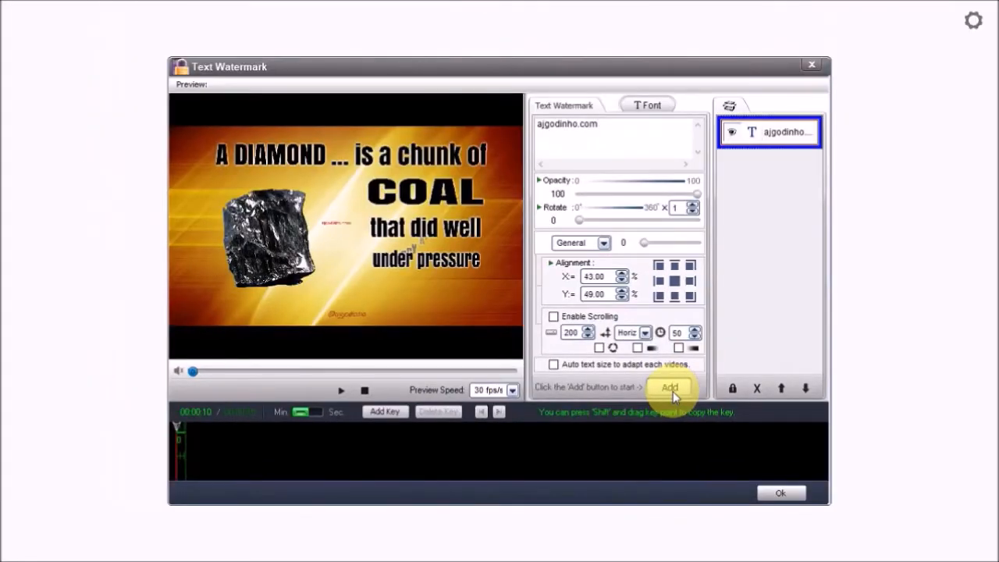
click(670, 388)
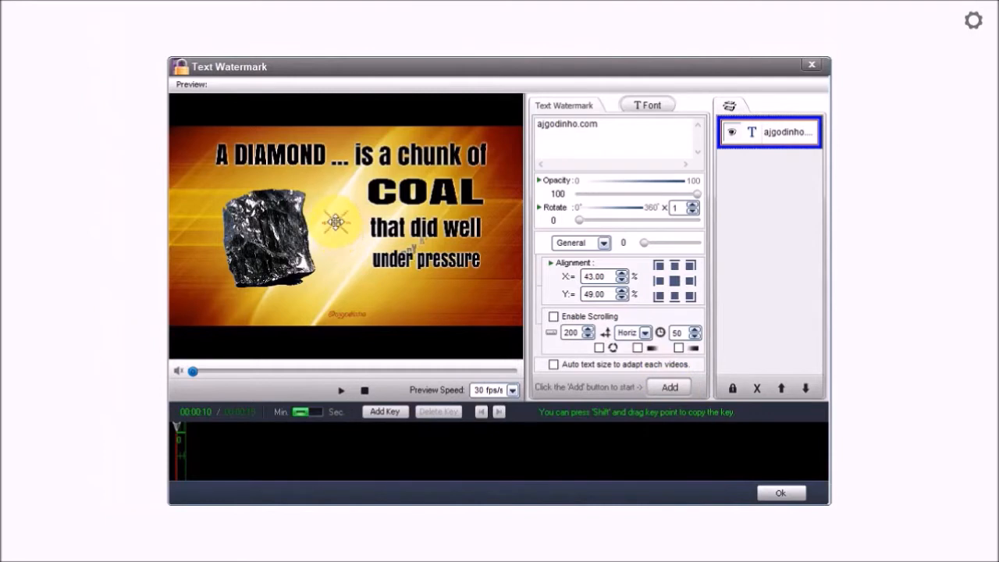
drag(336, 221, 460, 302)
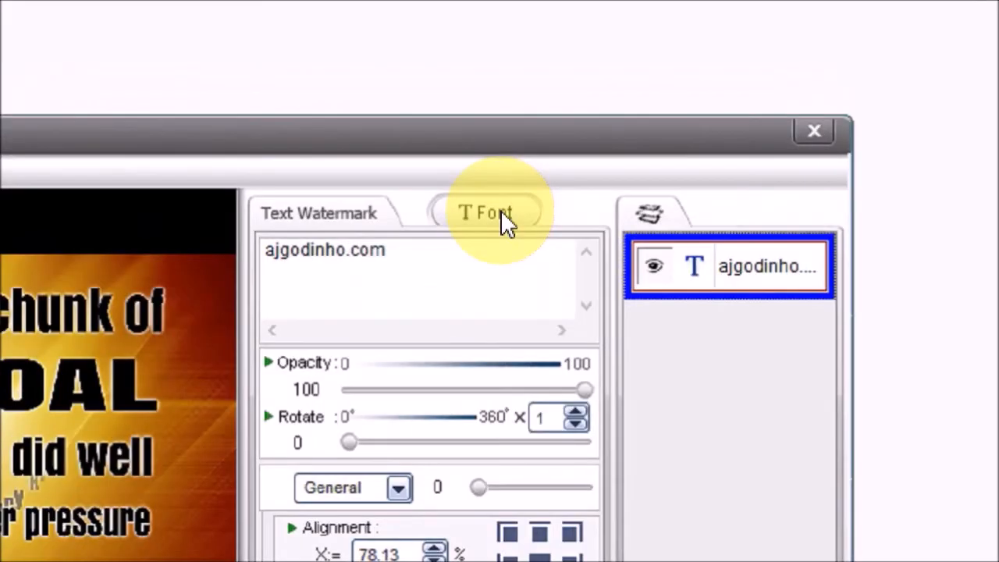
Make the watermark text yellow, size 28, and distorted into a circle with both values 85
click(488, 212)
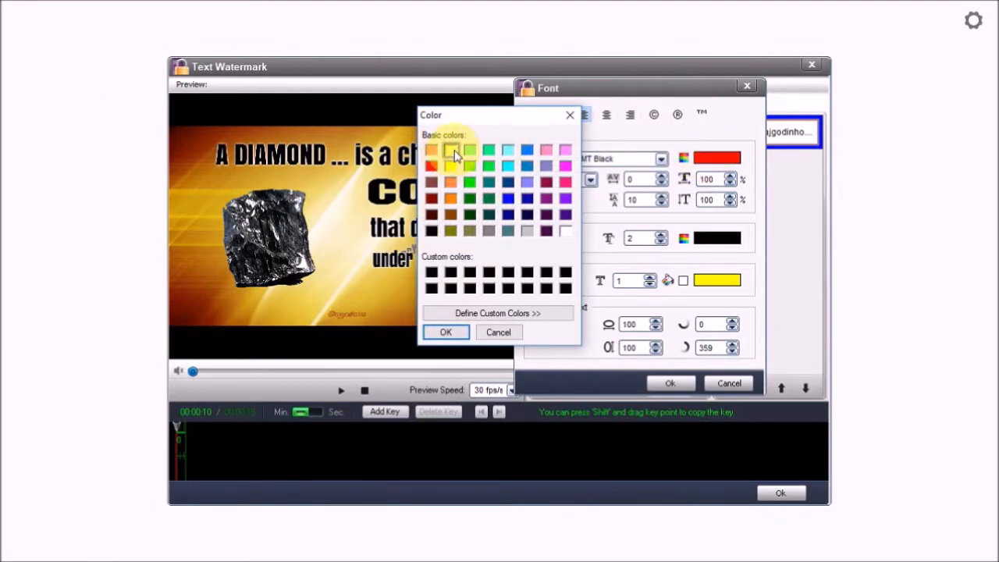
click(445, 332)
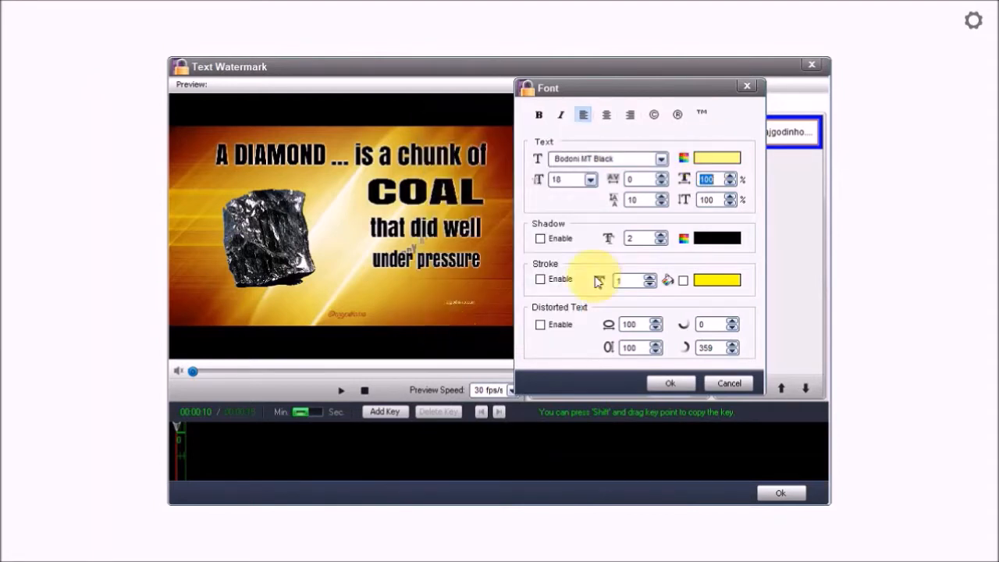
click(591, 179)
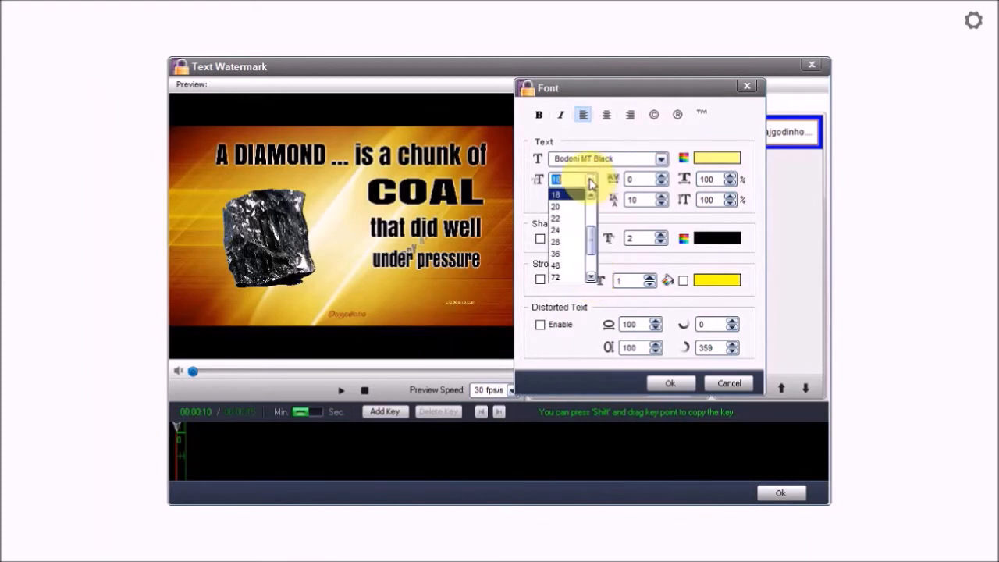
click(555, 206)
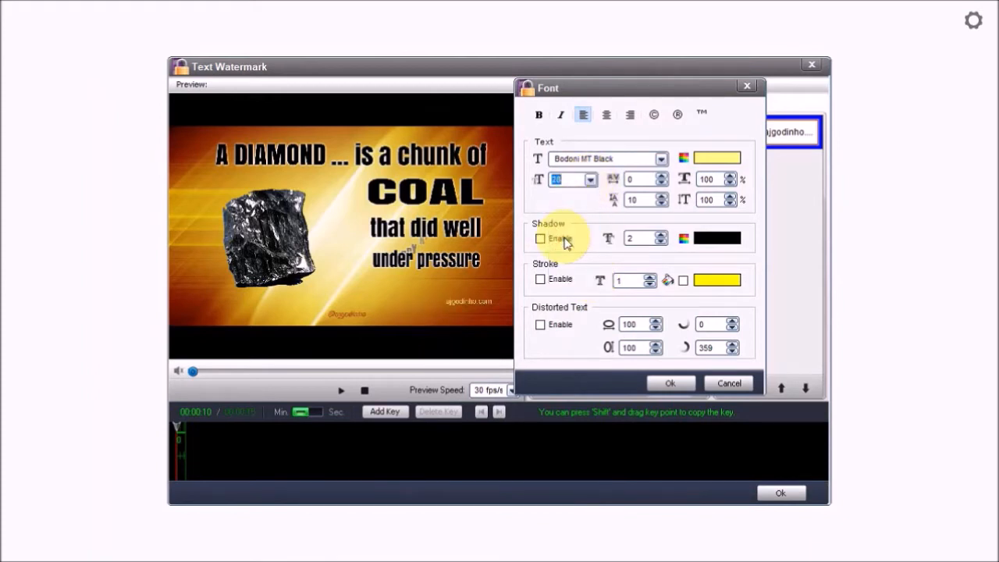
mouse_move(561, 324)
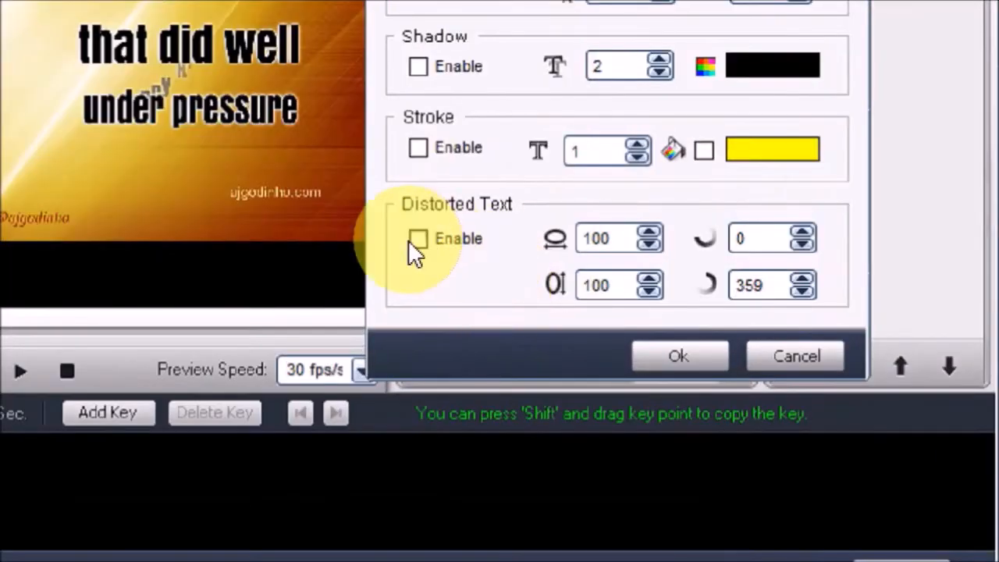
click(418, 239)
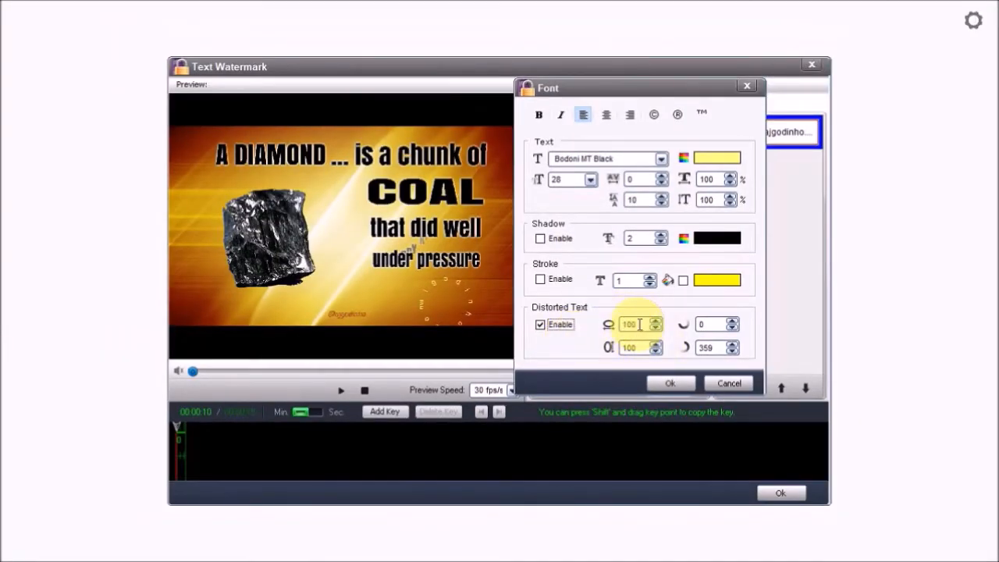
click(656, 328)
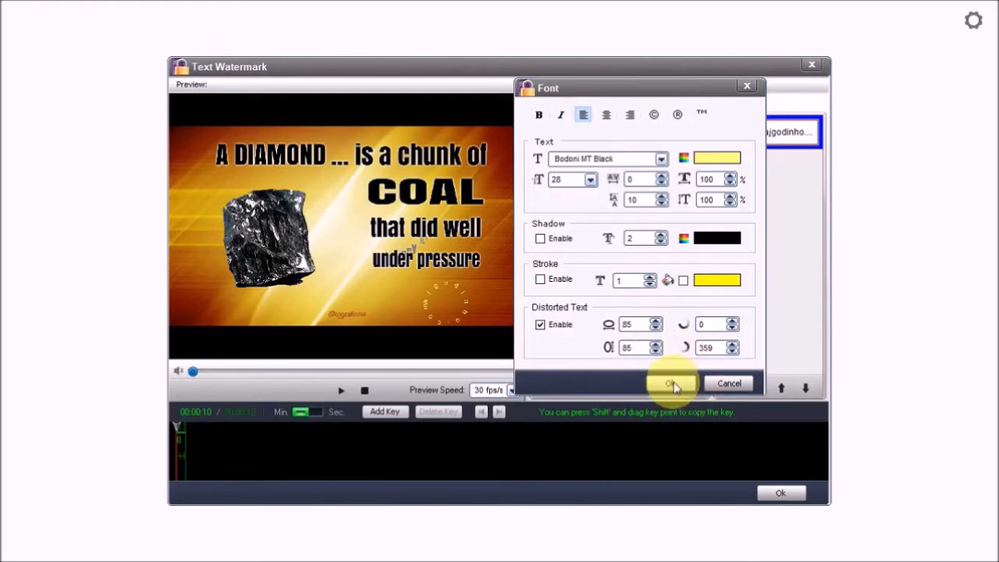
click(670, 384)
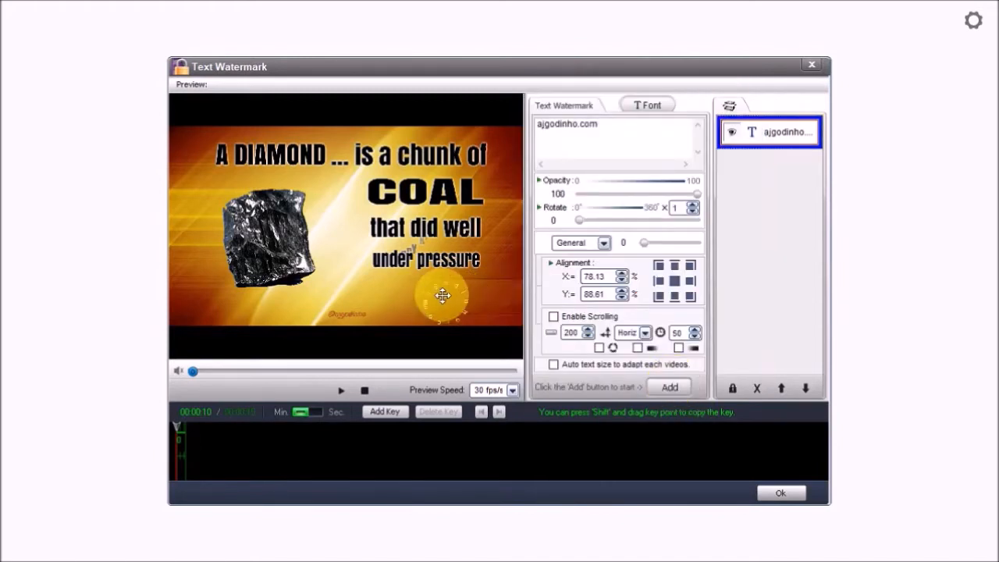
Move the circular text into the bottom-right corner, preview its rotation, and confirm the watermark
drag(443, 295, 490, 291)
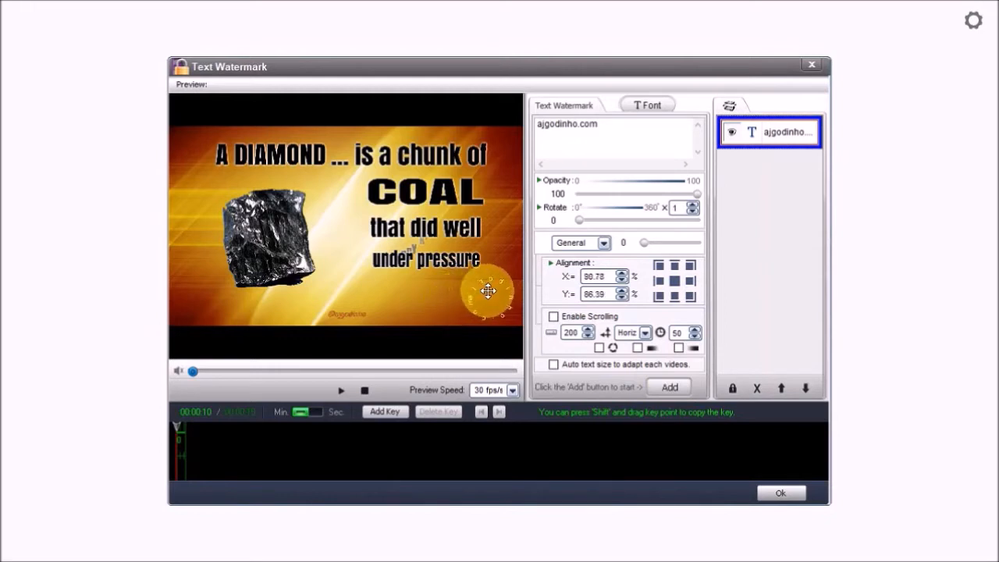
drag(488, 292, 491, 294)
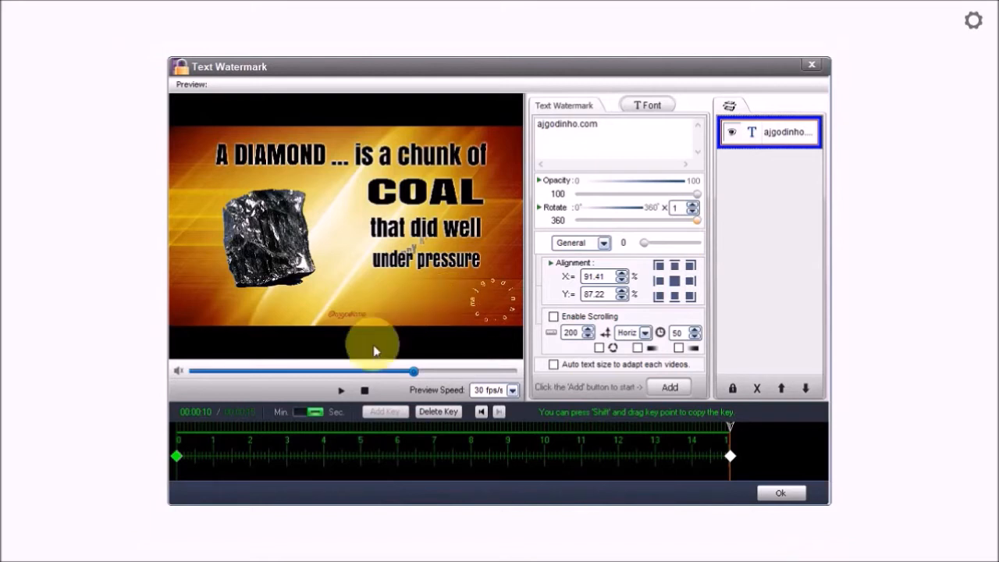
click(342, 390)
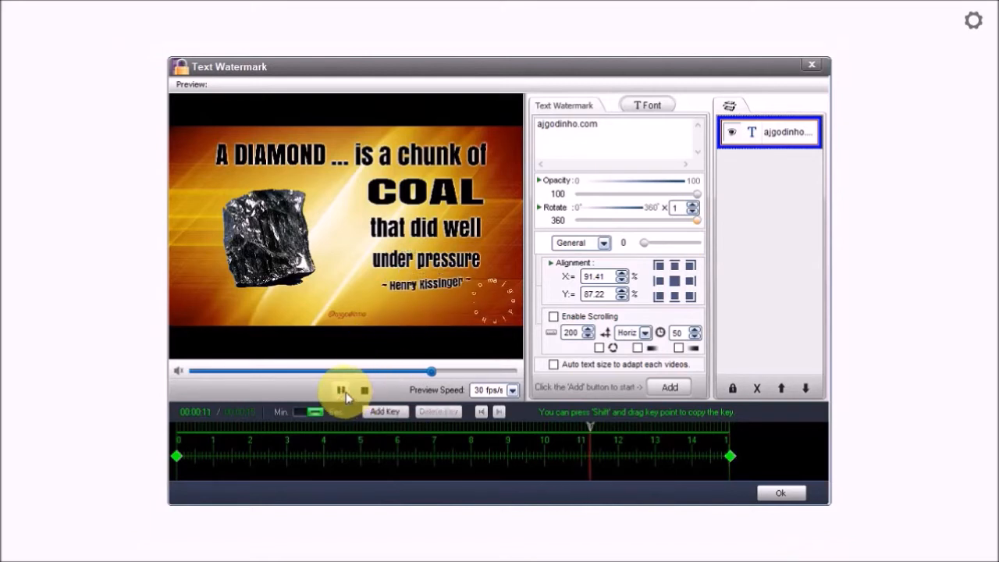
click(341, 391)
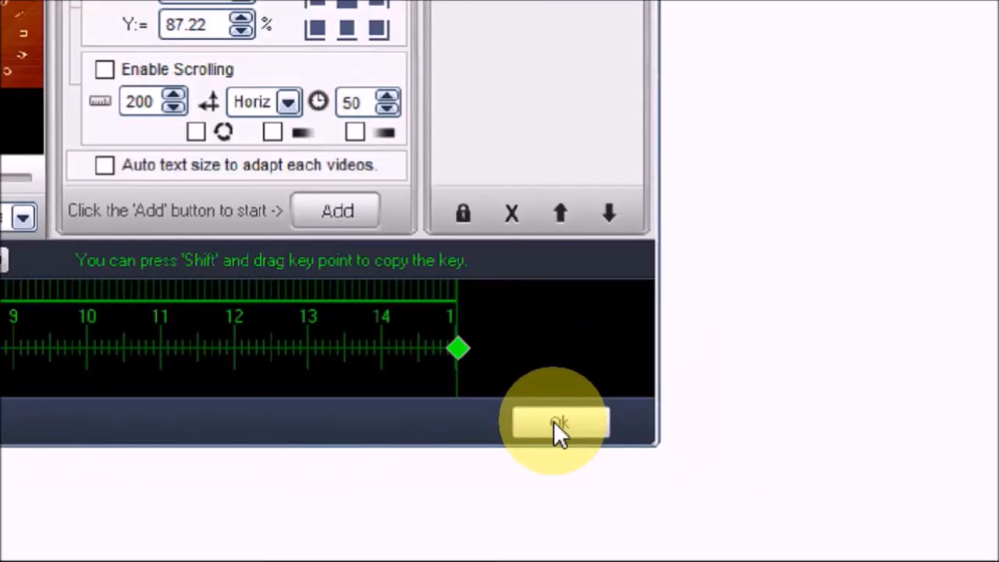
click(556, 423)
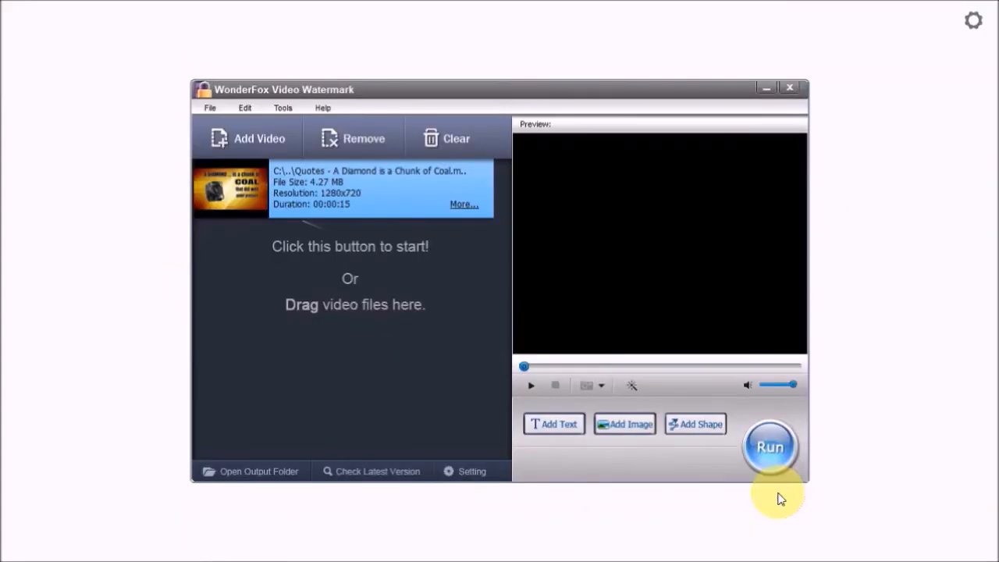
mouse_move(777, 493)
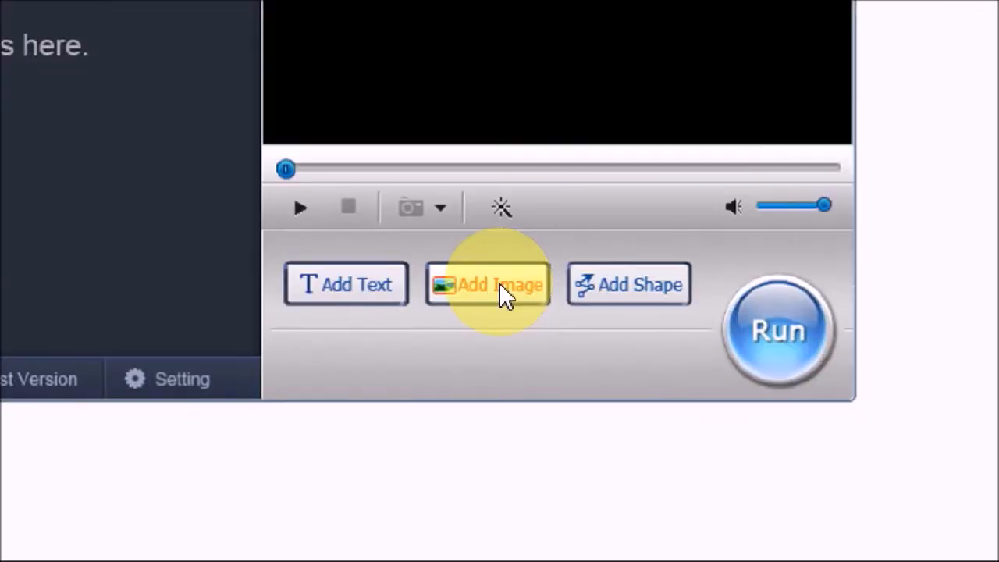
Start adding an image watermark to the quote video
click(488, 284)
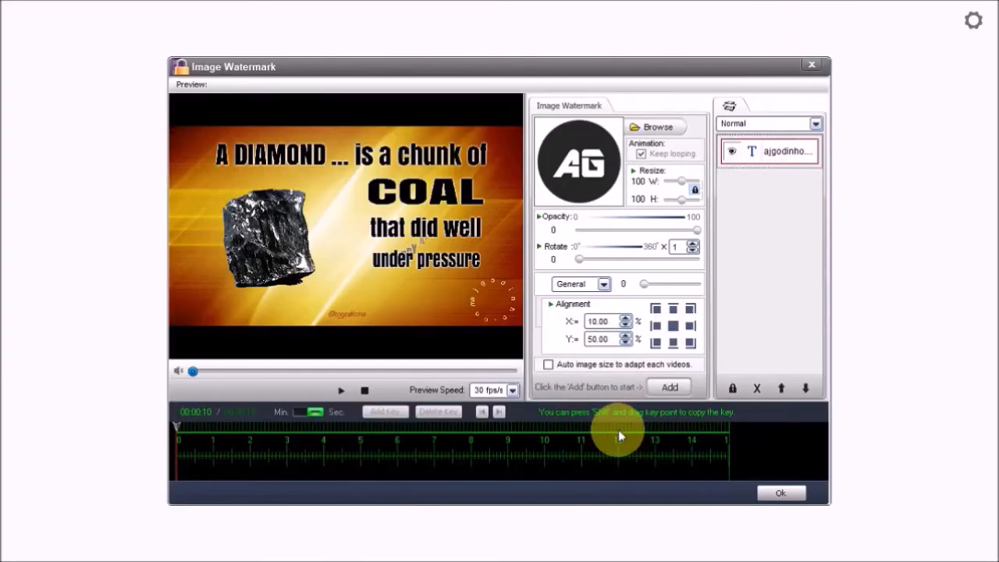
Browse the watermark gallery and AG-Pics folder, then show the User-defined logo images
click(657, 127)
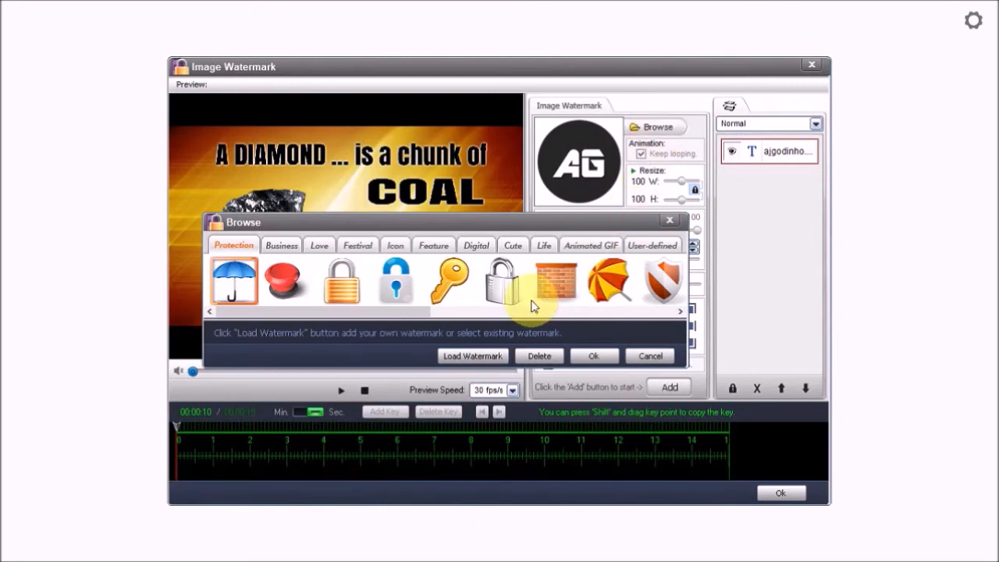
mouse_move(558, 293)
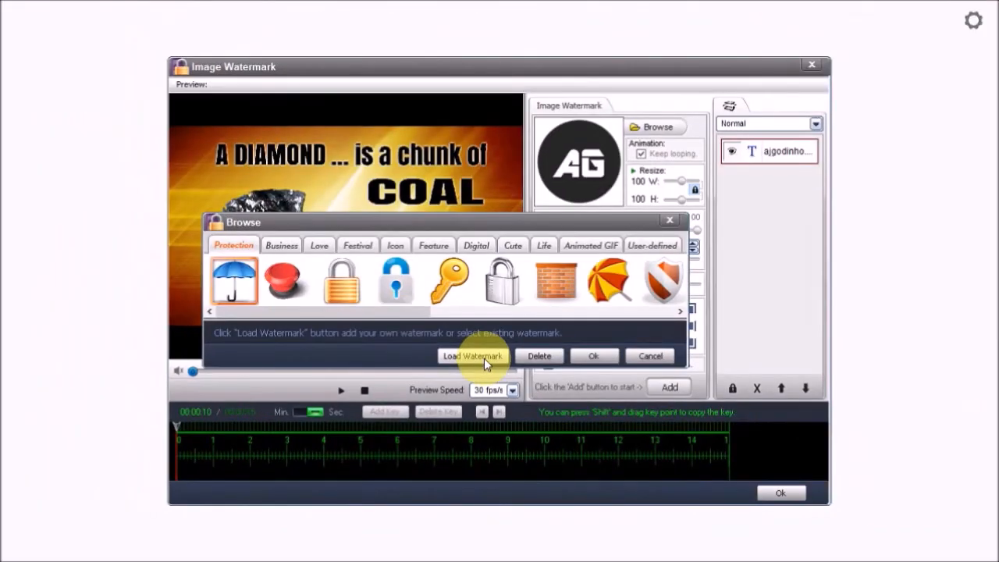
click(473, 356)
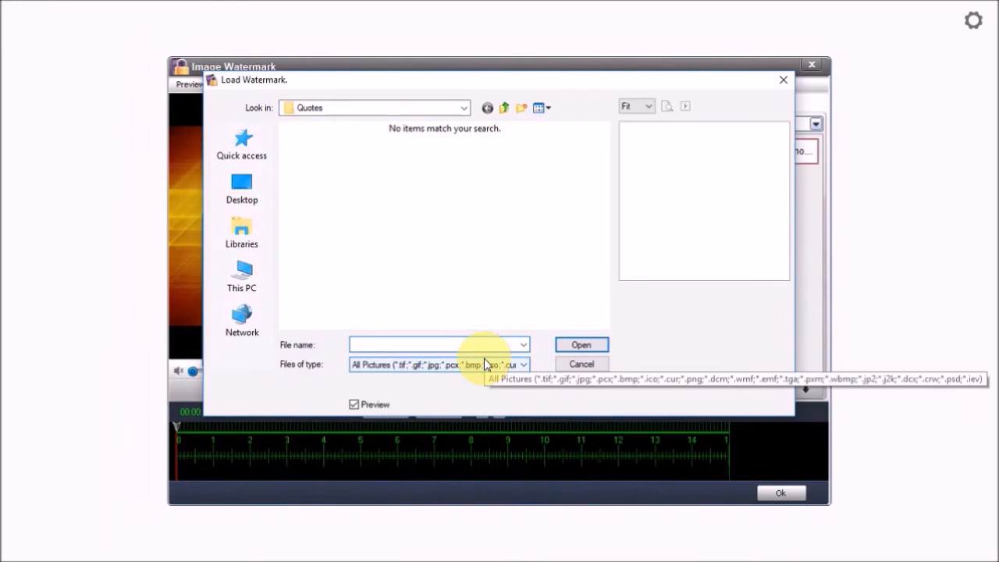
click(465, 108)
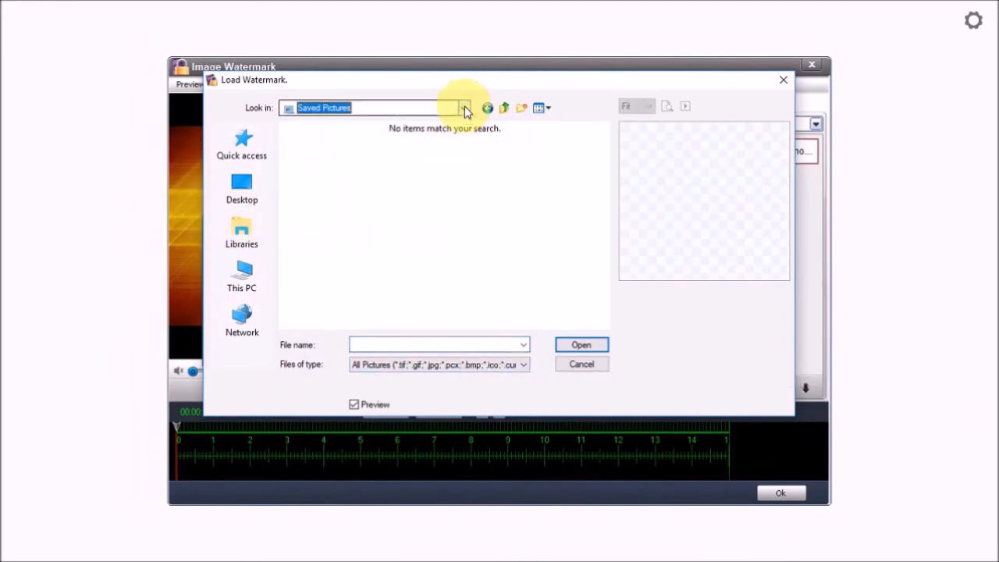
click(465, 108)
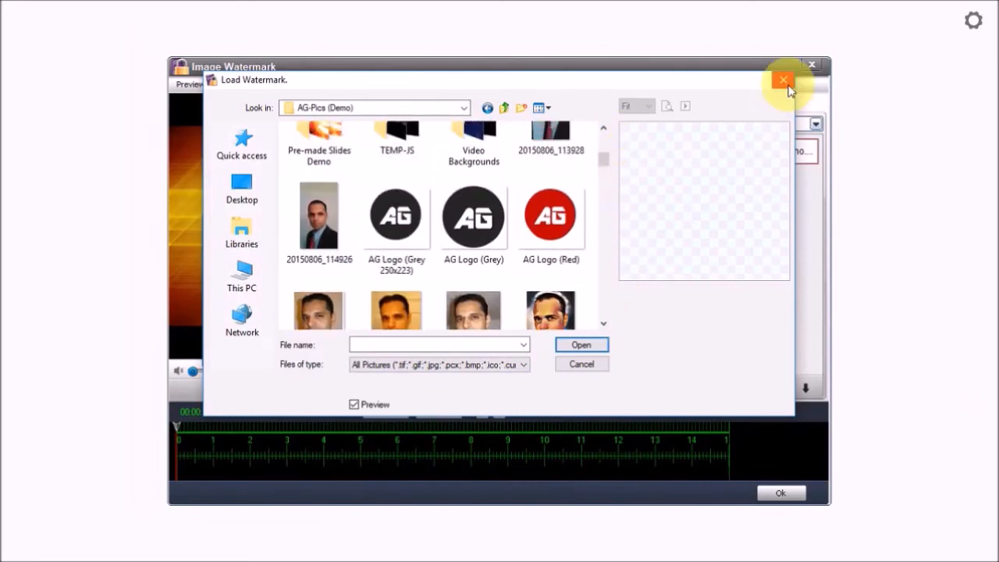
click(783, 80)
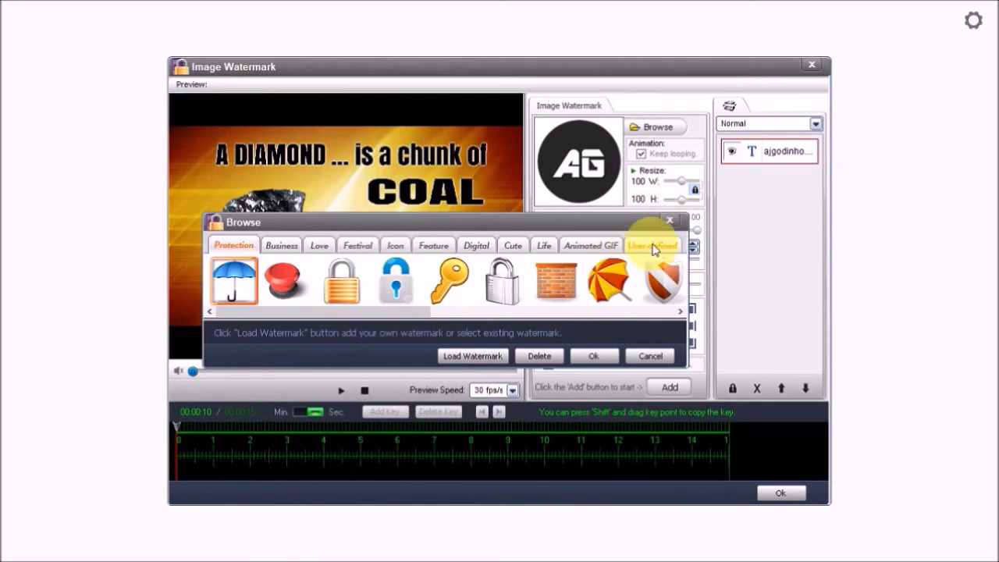
click(652, 245)
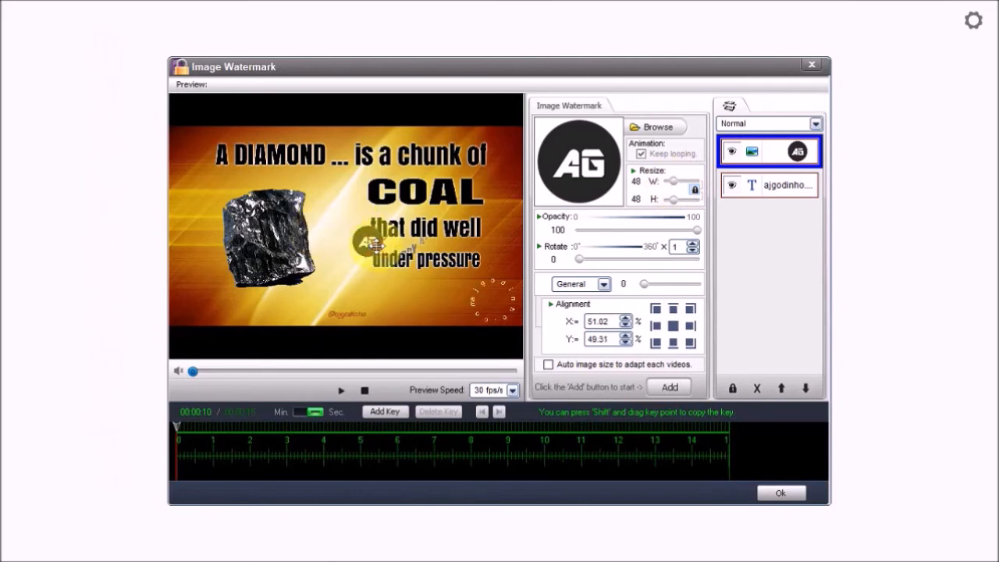
Drag the AG logo to the bottom-right corner and lower its opacity slider
drag(371, 243, 491, 298)
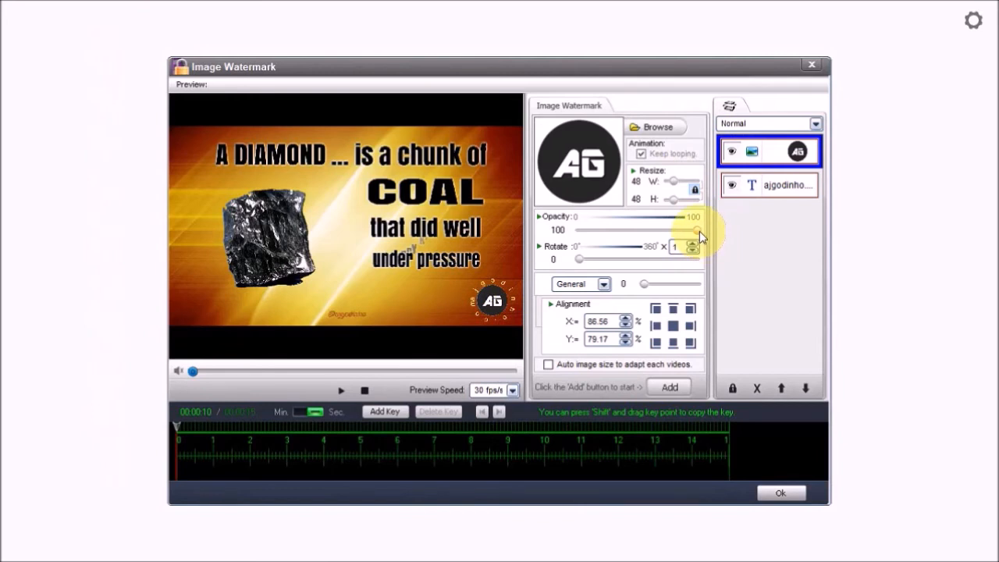
drag(694, 229, 648, 230)
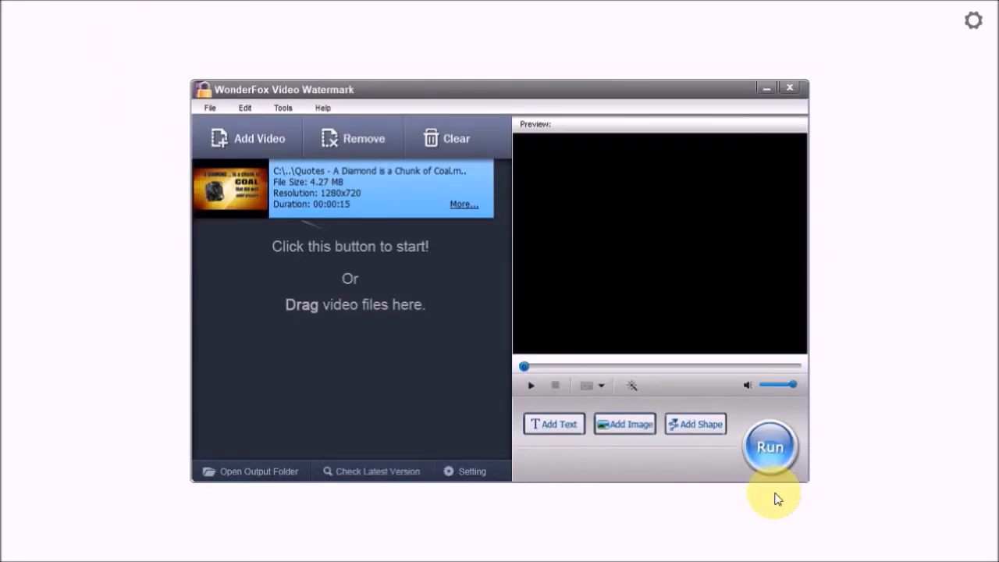
mouse_move(707, 375)
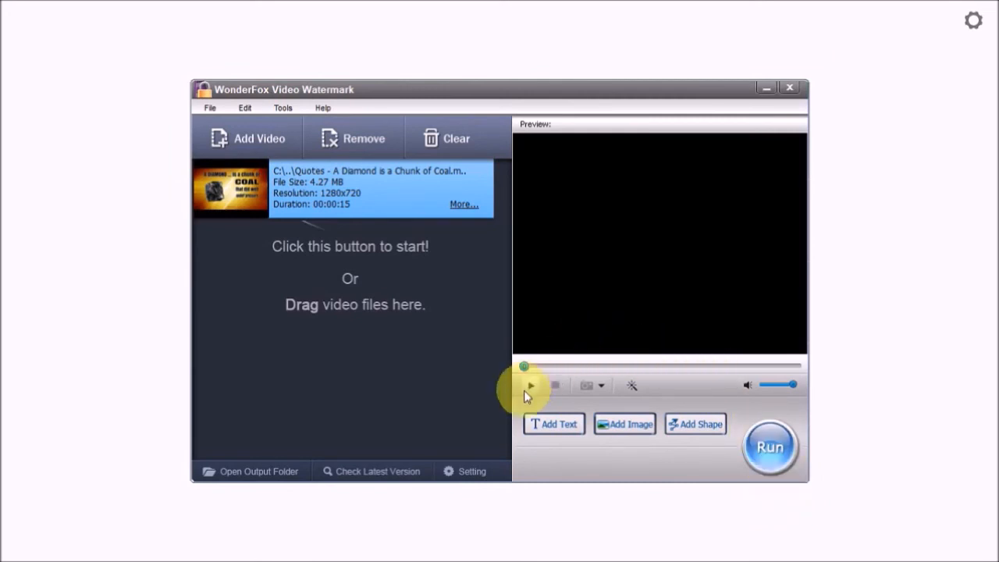
Play the preview to check the AG logo and circular text, then pause
click(531, 385)
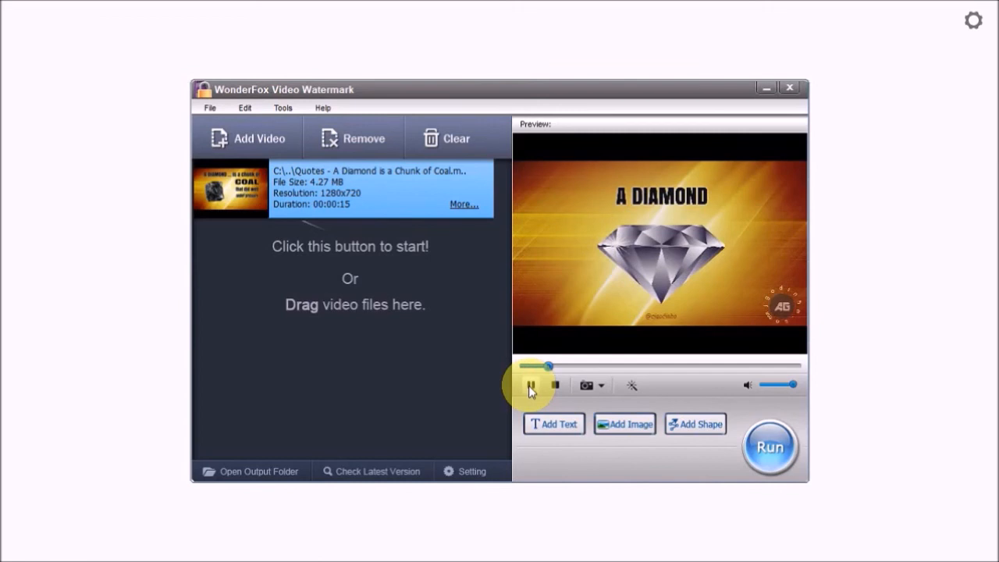
click(530, 384)
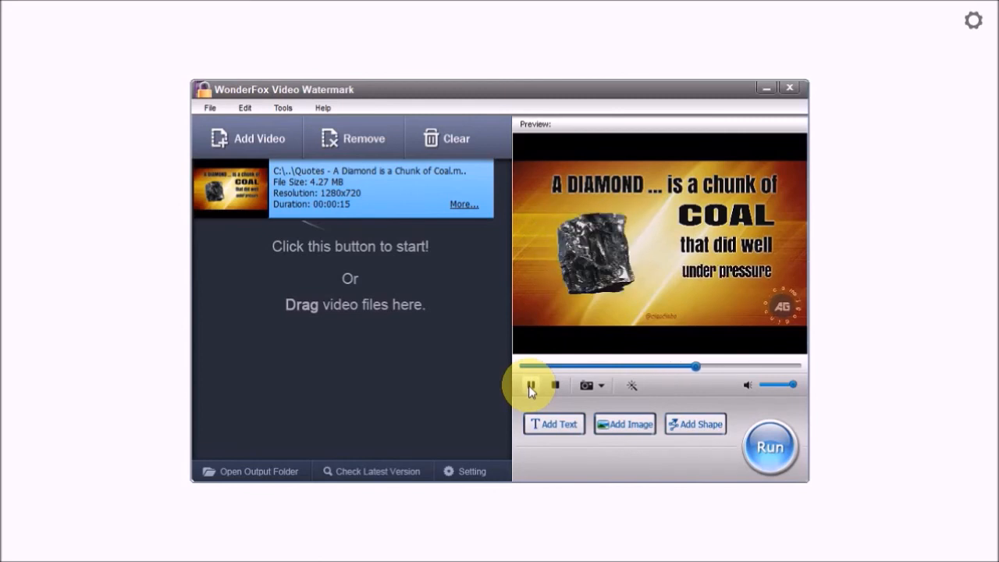
click(530, 385)
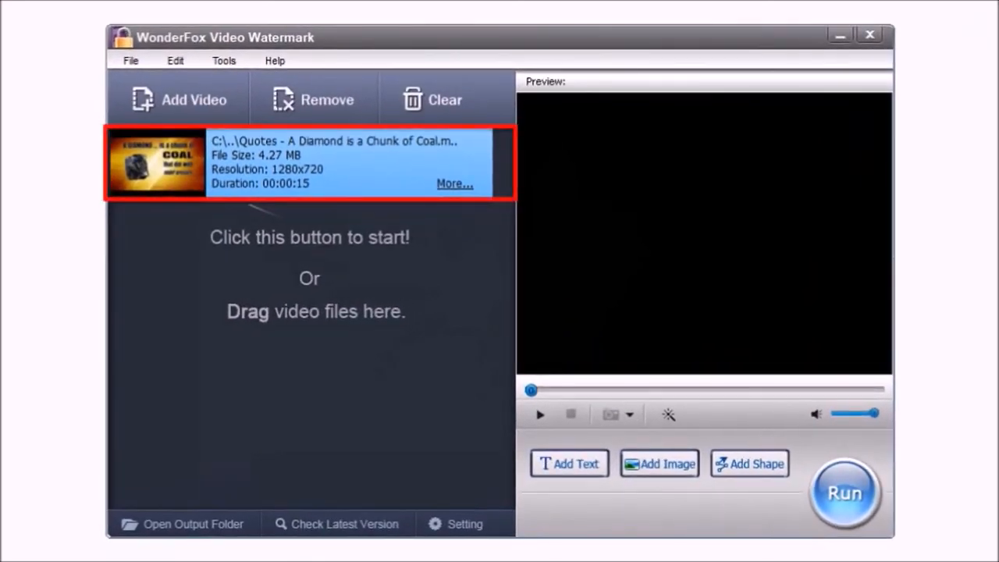
Add 'Always Do Your Best' and 'Be a Good Person' to the video list
click(178, 100)
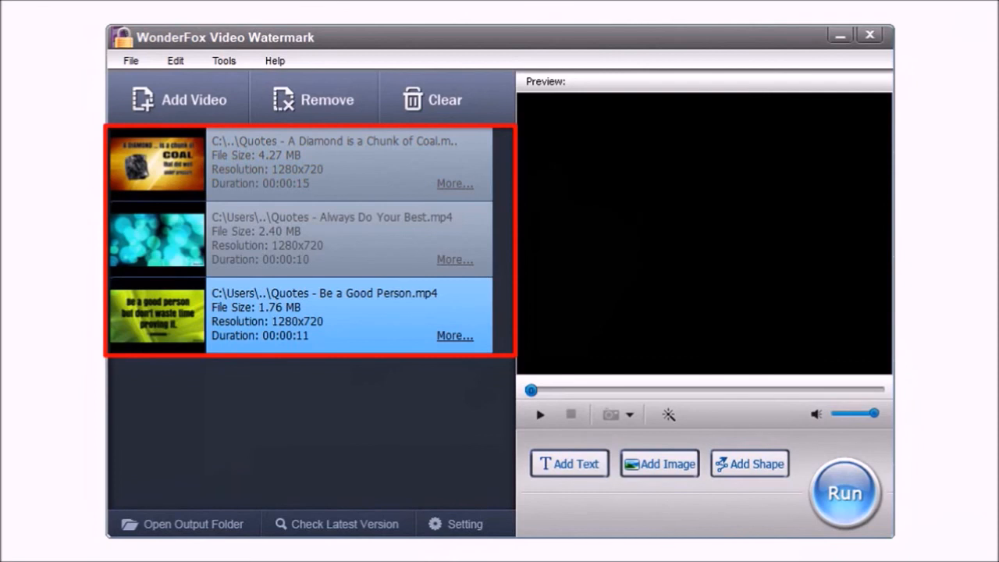
click(845, 492)
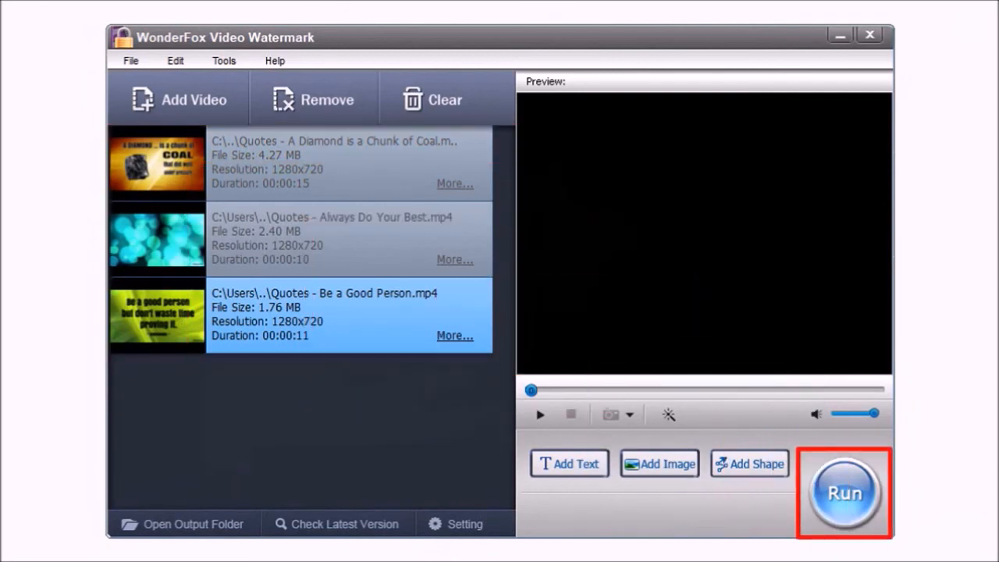